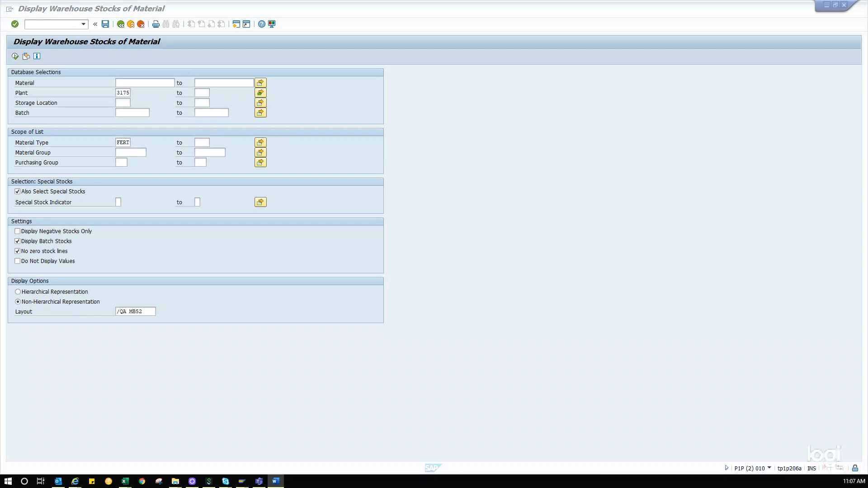
pyautogui.moveTo(675, 284)
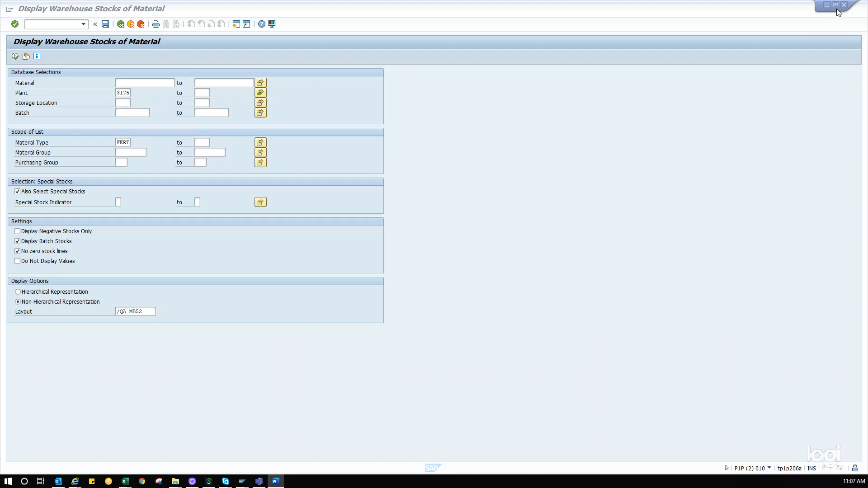
# Minimize the SAP warehouse stock window so the Excel export sheet shows
pyautogui.click(144, 83)
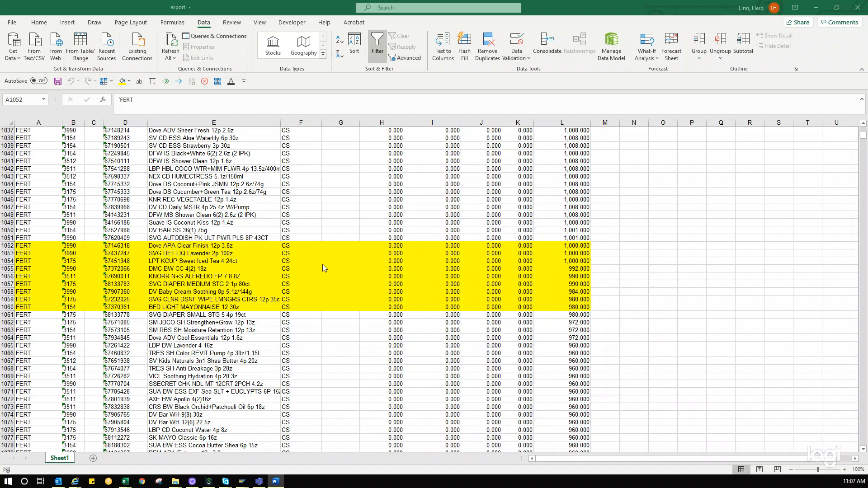
# Select a material number in column D and restore the Excel window to a smaller size
pyautogui.click(38, 245)
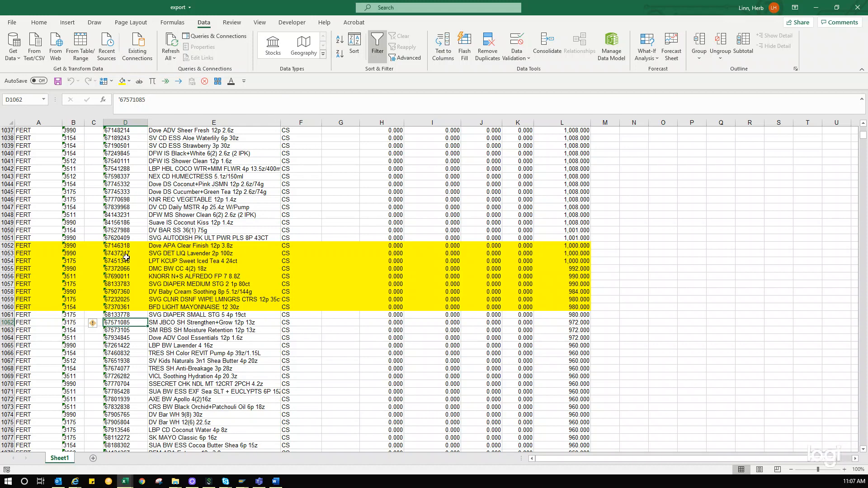
pyautogui.click(214, 292)
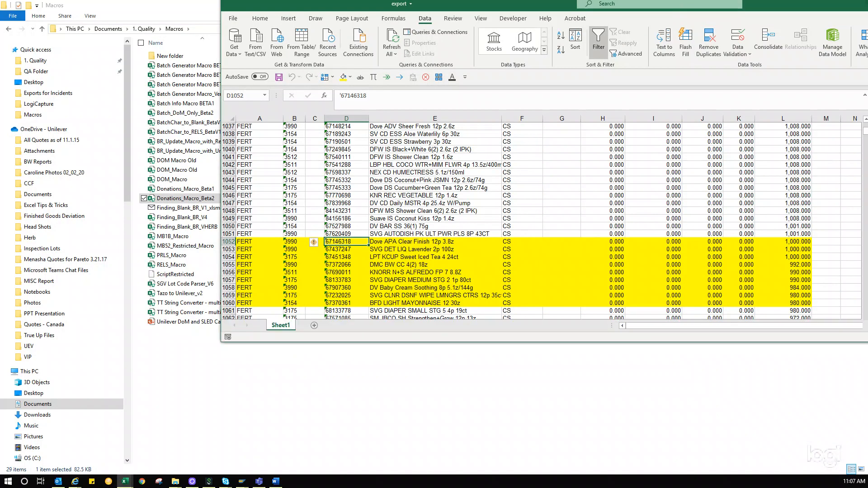
# Switch back to the SAP session showing the Easy Access favourites menu
pyautogui.click(847, 7)
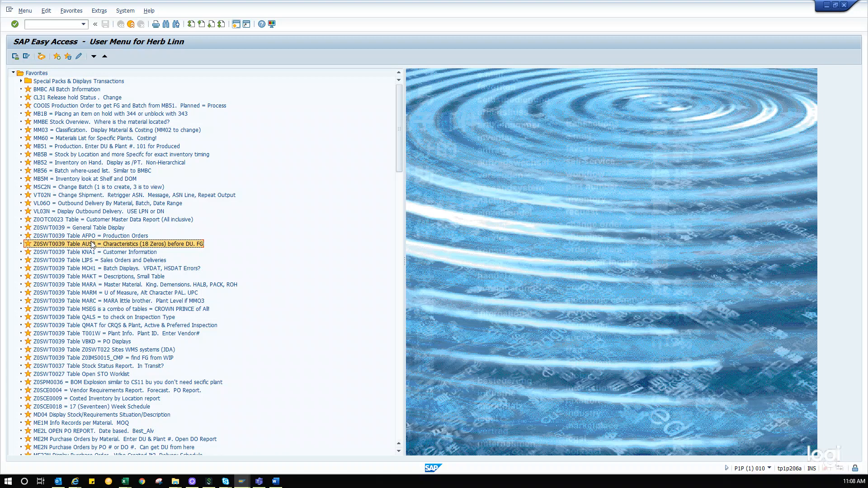
pyautogui.moveTo(137, 245)
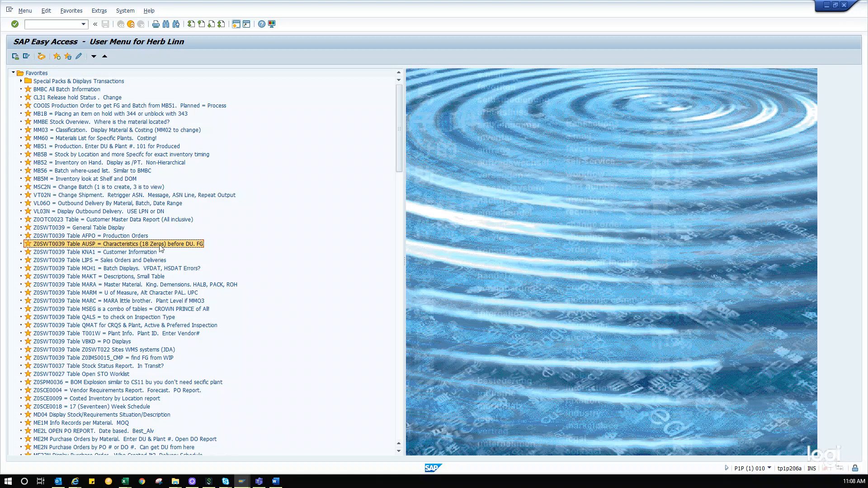
pyautogui.moveTo(161, 250)
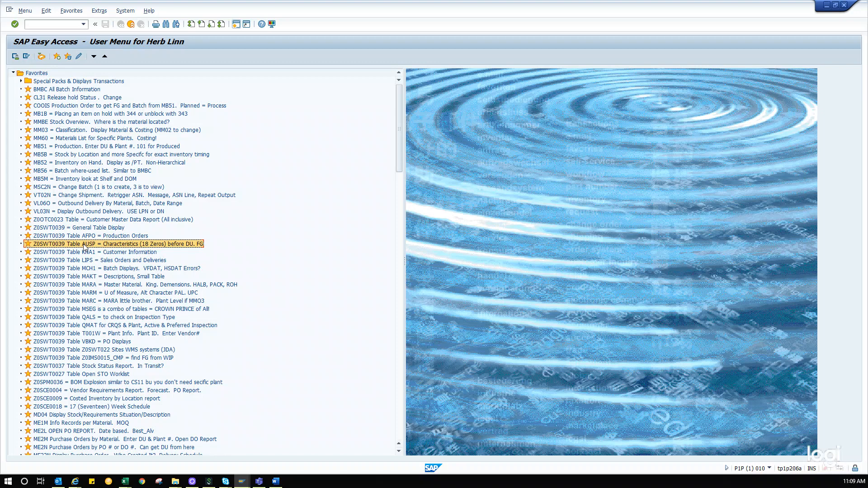
# Launch the Z0SWT0039 Table AUSP characteristics favourite into General Table Display
pyautogui.doubleClick(113, 243)
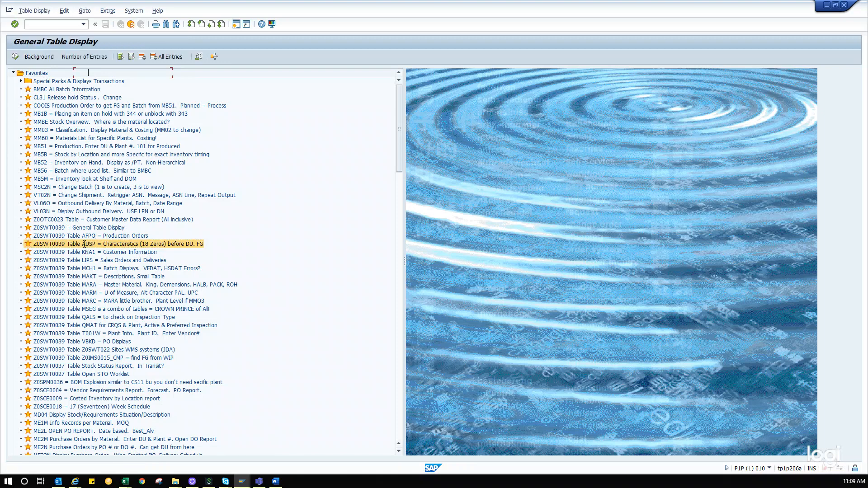
pyautogui.doubleClick(115, 243)
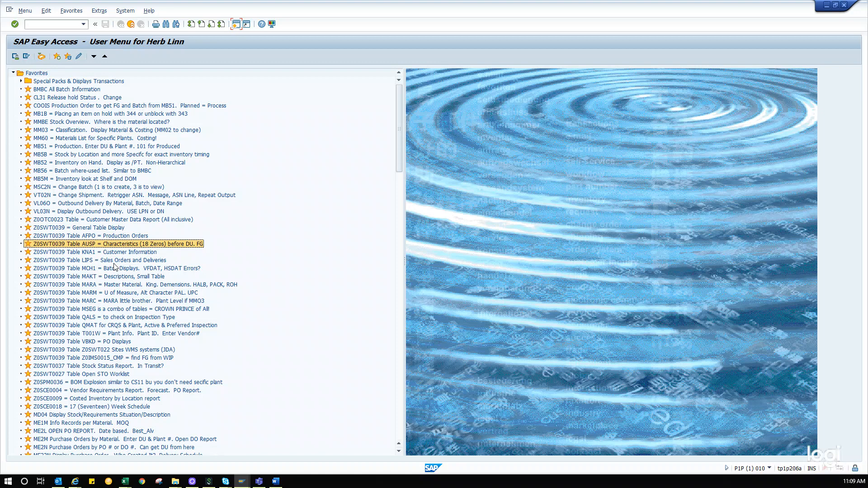
pyautogui.moveTo(134, 297)
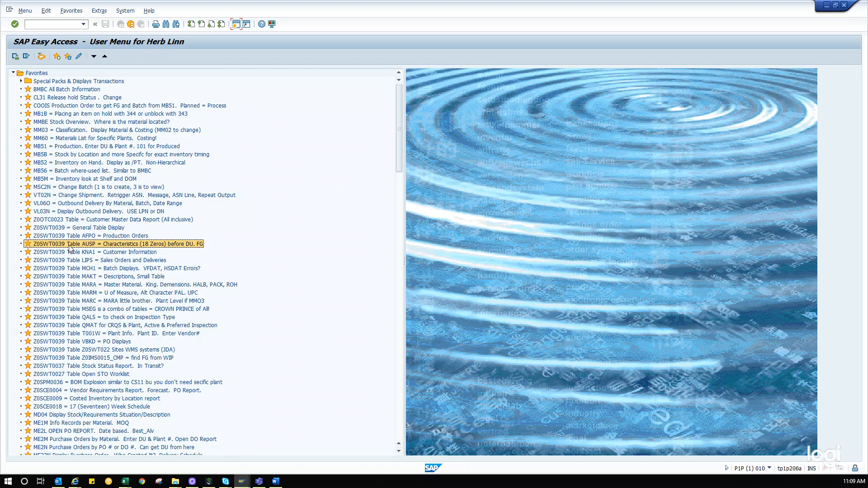
pyautogui.moveTo(35, 252)
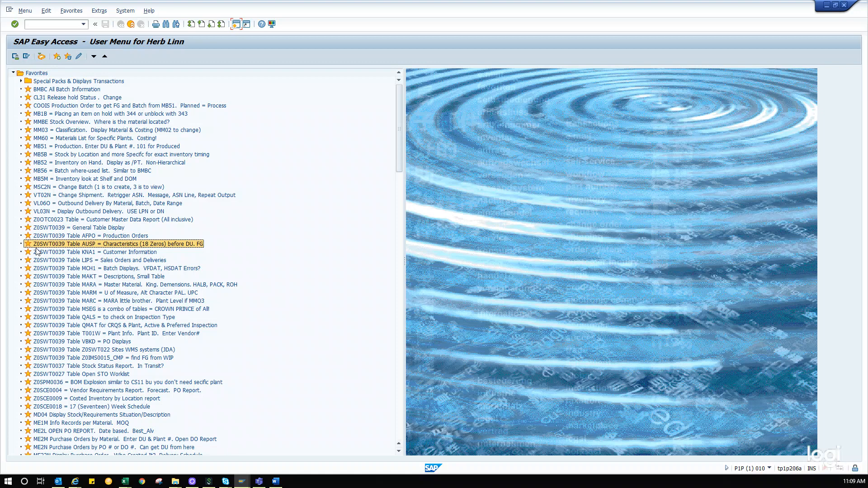
pyautogui.moveTo(49, 251)
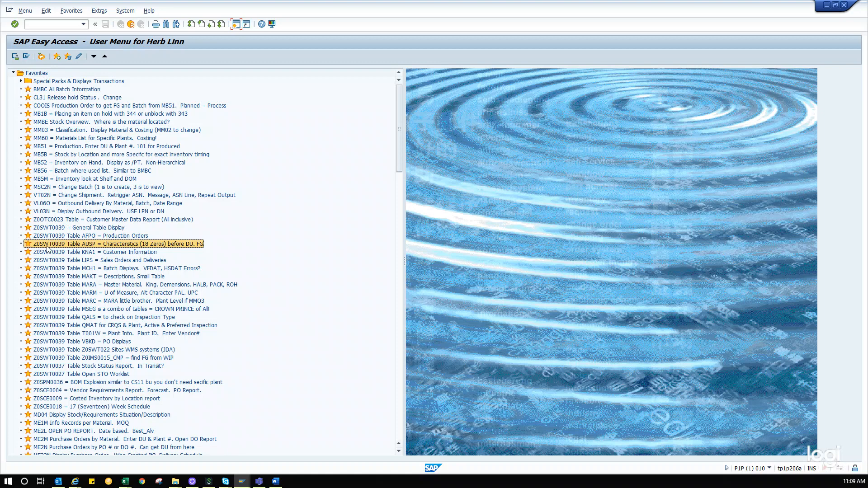
pyautogui.moveTo(65, 250)
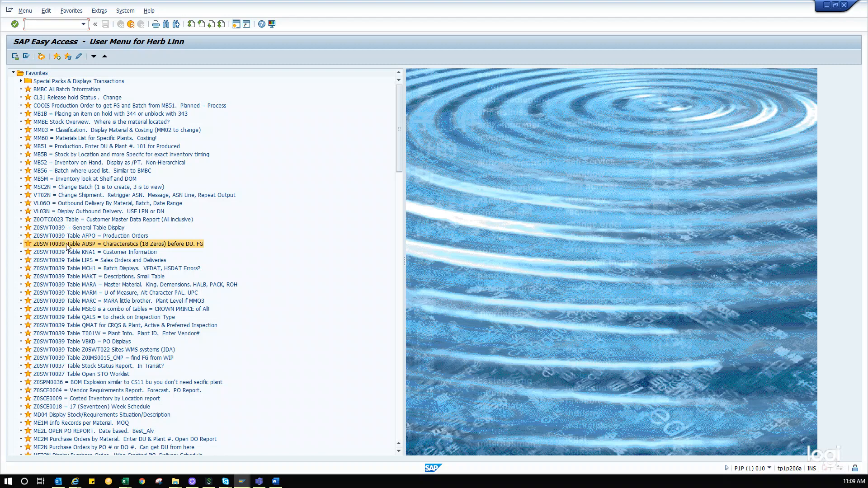
pyautogui.click(118, 244)
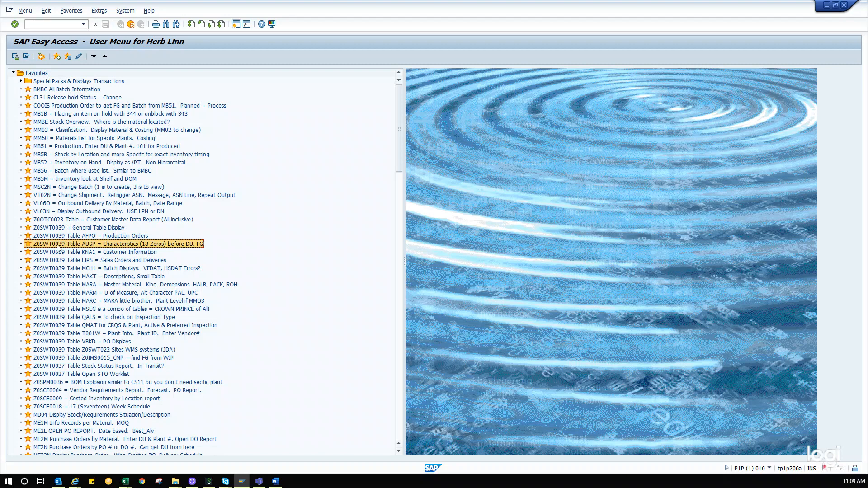
pyautogui.doubleClick(117, 243)
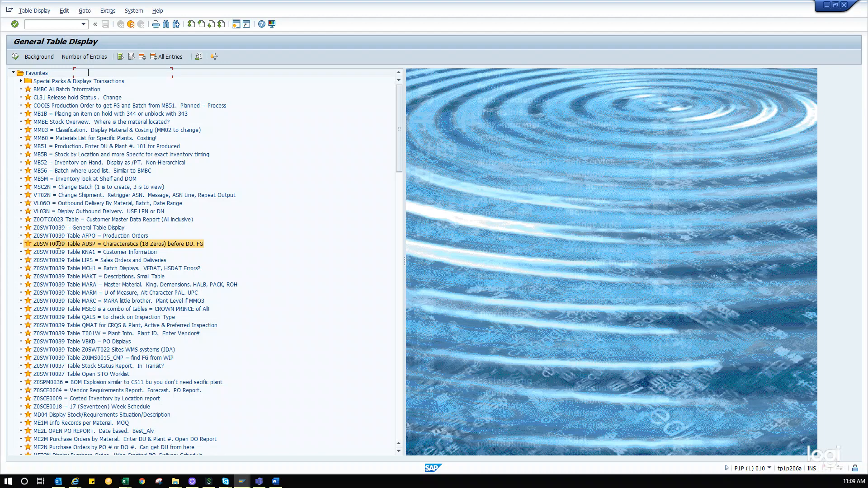
pyautogui.doubleClick(125, 243)
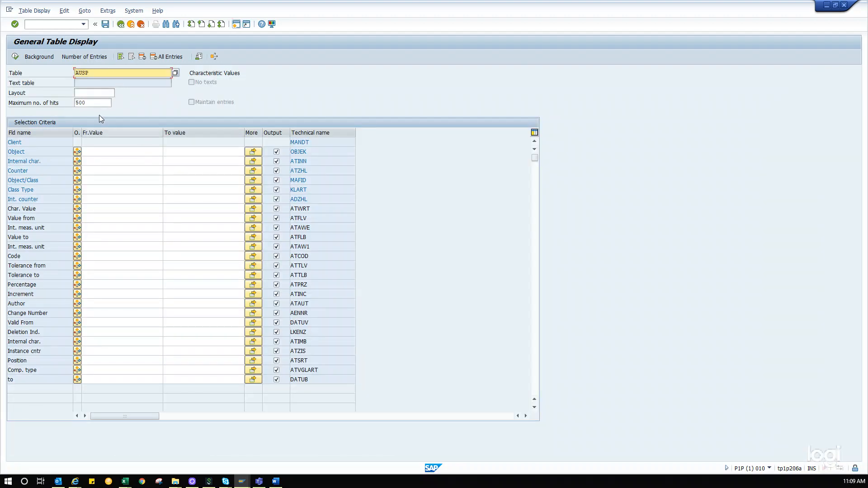
# Set Maximum no. of hits to 10000 on the AUSP selection screen
pyautogui.click(92, 102)
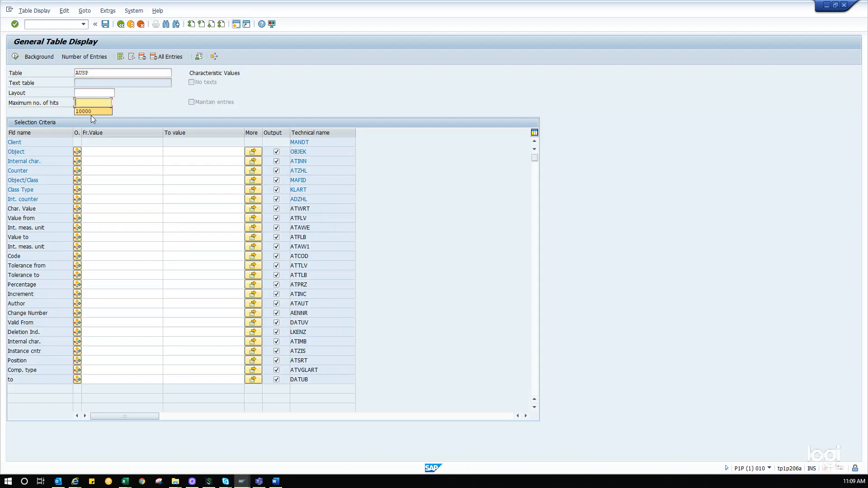
pyautogui.click(122, 151)
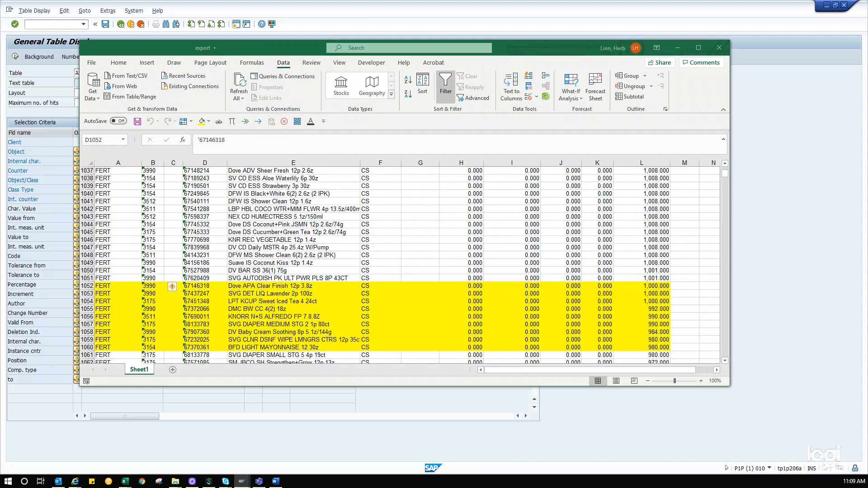
# Maximize Excel and convert the nine highlighted column D material numbers from text to numbers
pyautogui.click(293, 285)
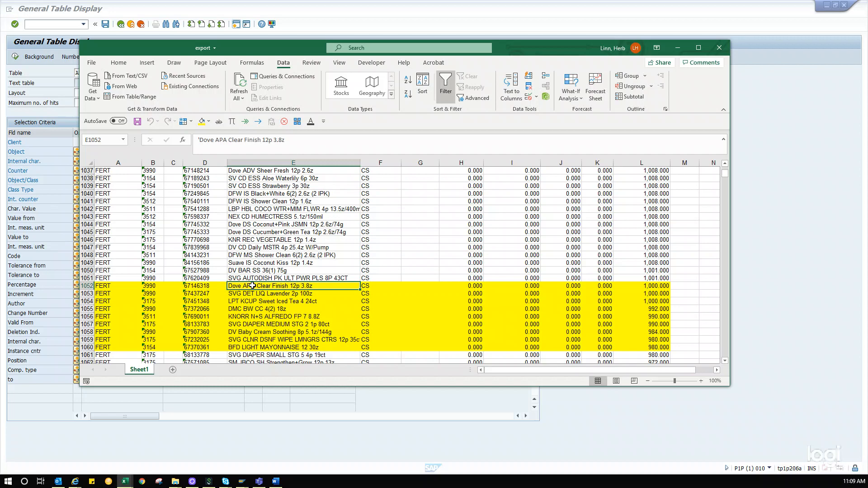
pyautogui.click(698, 48)
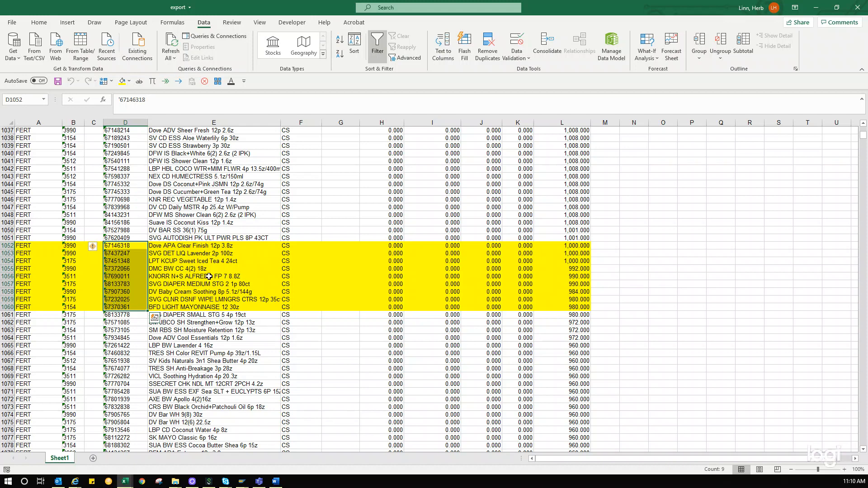
pyautogui.click(213, 276)
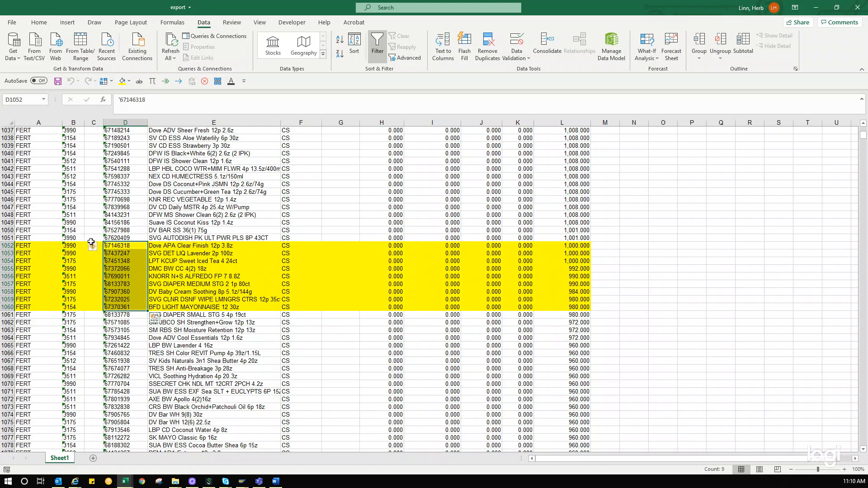
pyautogui.click(94, 246)
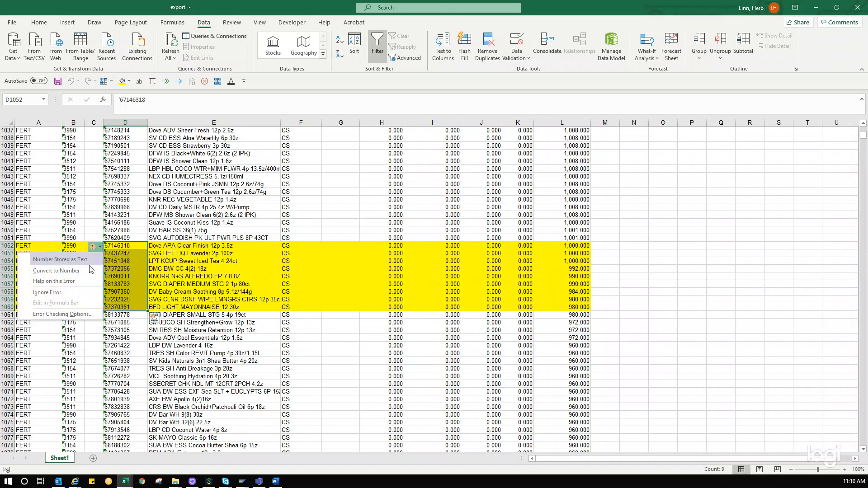
pyautogui.moveTo(56, 270)
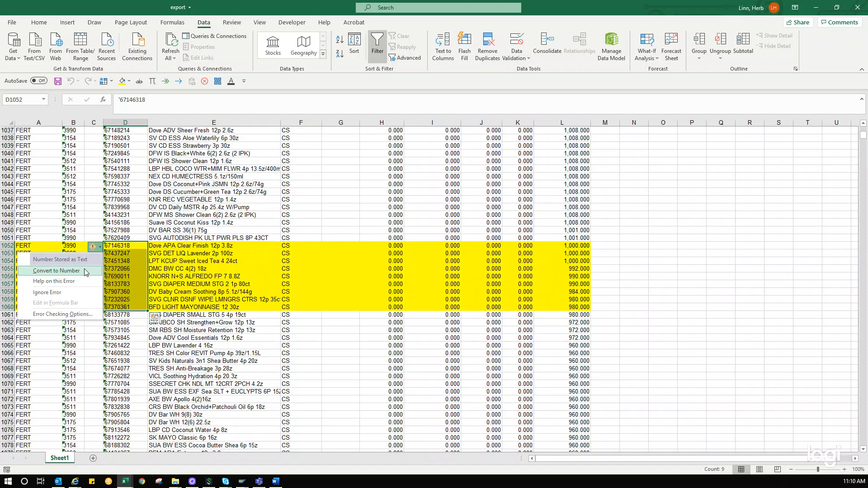
pyautogui.click(55, 270)
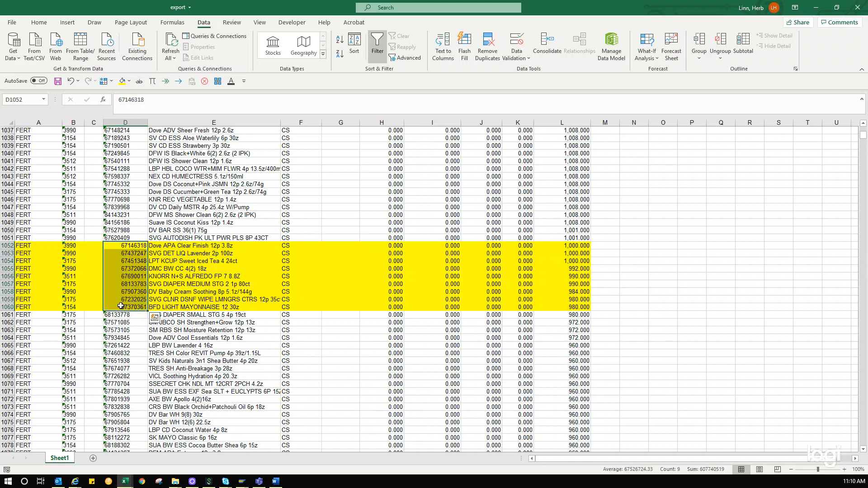
pyautogui.moveTo(132, 267)
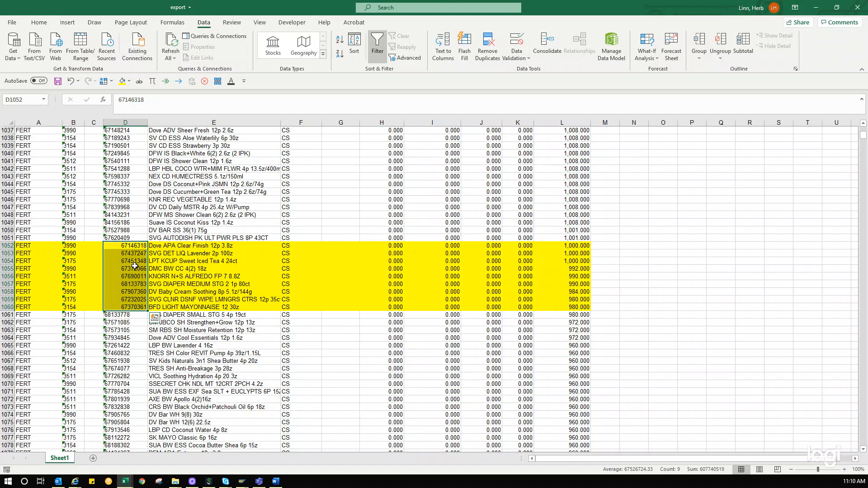
pyautogui.rightClick(135, 268)
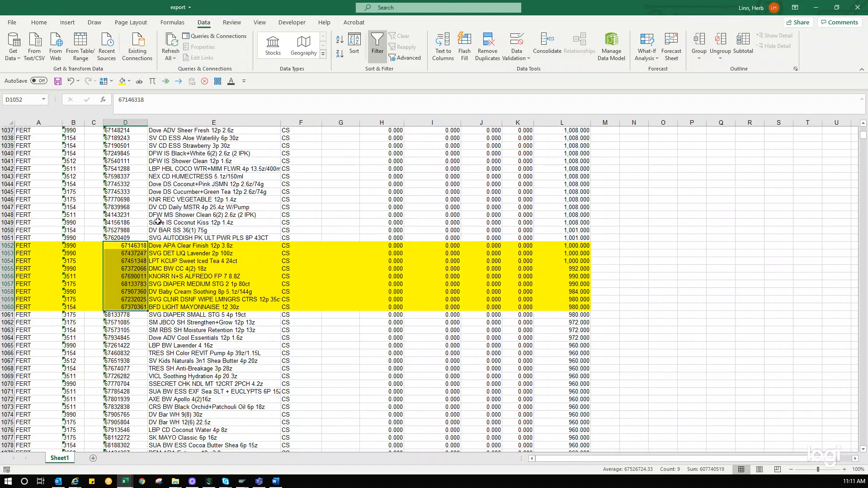
pyautogui.press('ctrl+1')
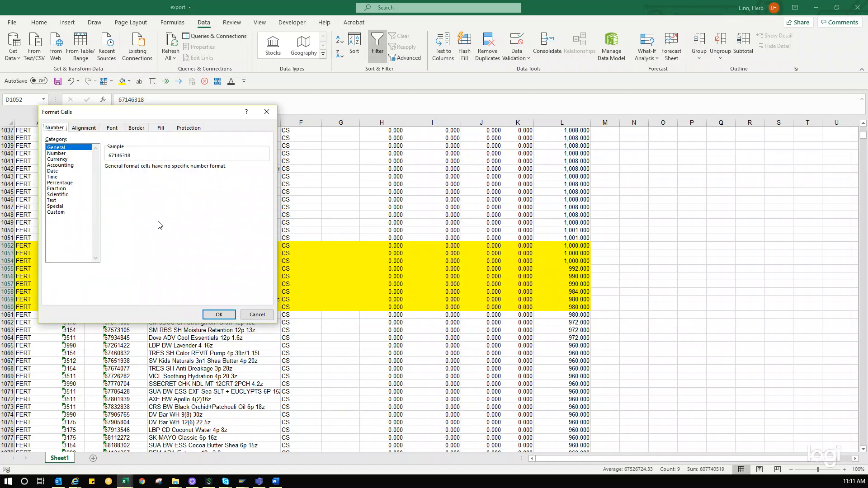
pyautogui.moveTo(127, 154)
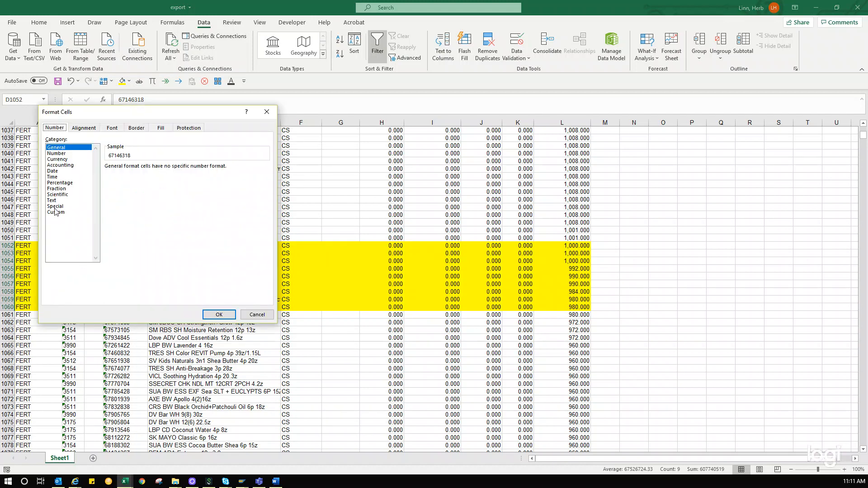
pyautogui.click(55, 212)
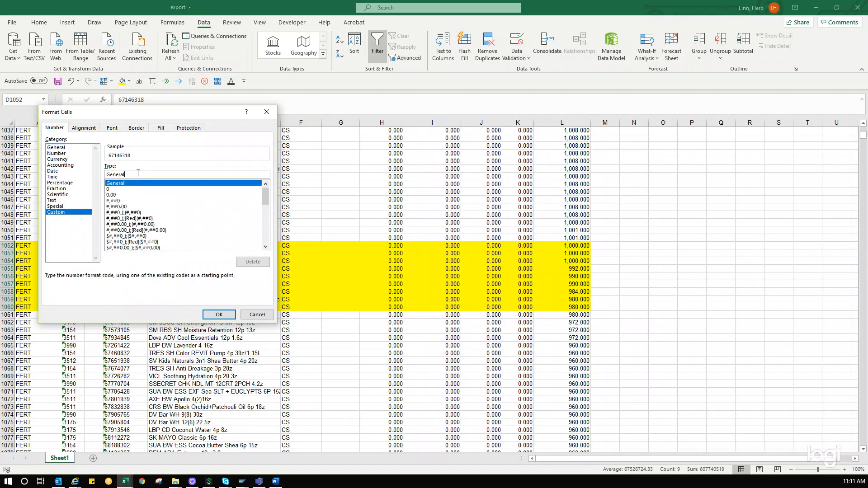
pyautogui.press('ctrl+a')
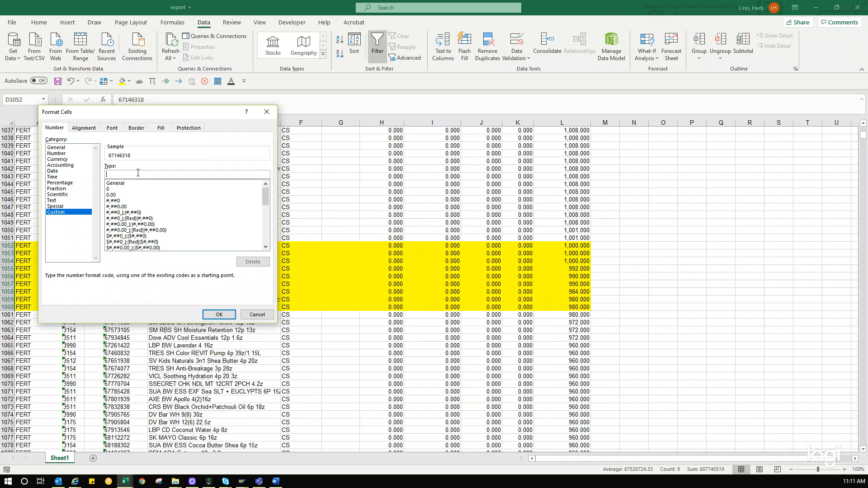
pyautogui.write('000000000000000000')
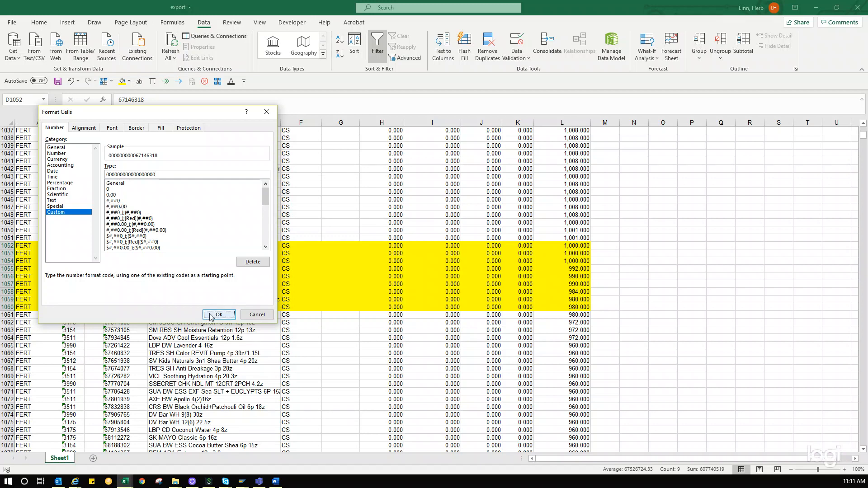
pyautogui.click(218, 314)
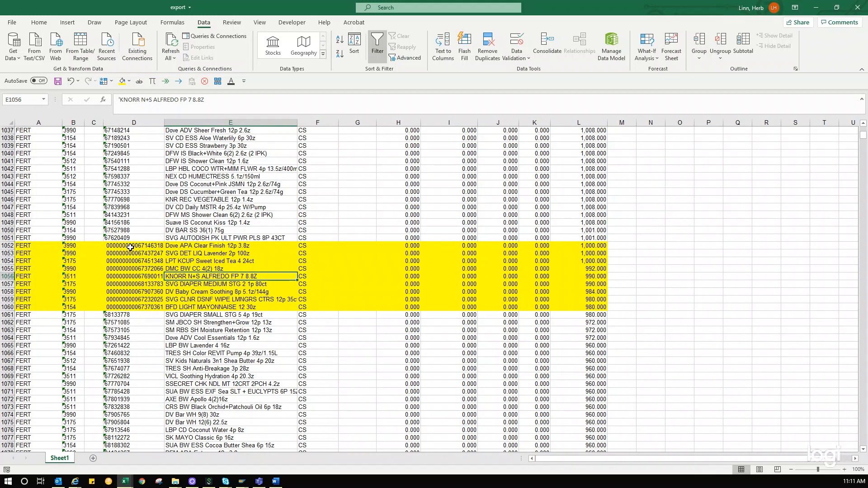
pyautogui.click(230, 284)
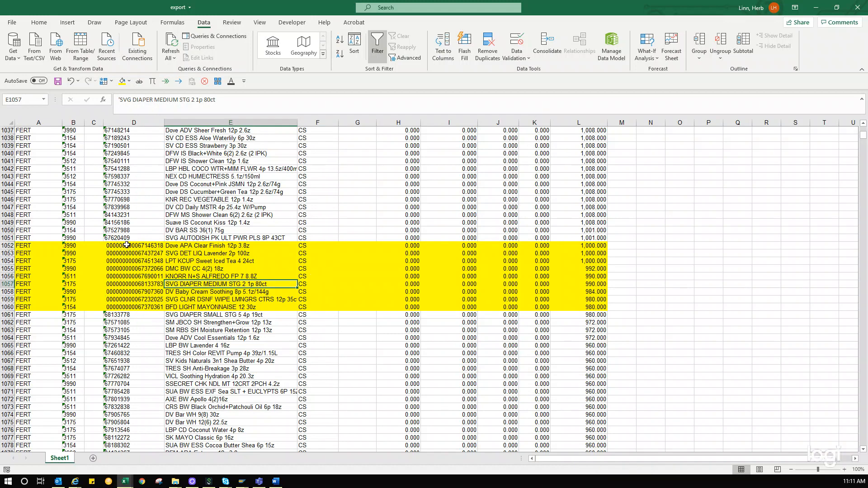
pyautogui.moveTo(133, 245); pyautogui.dragTo(133, 292)
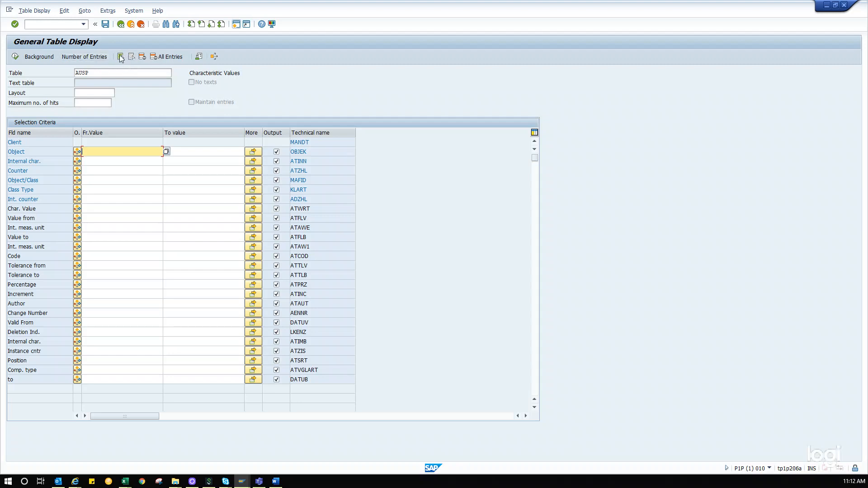
pyautogui.moveTo(130, 60)
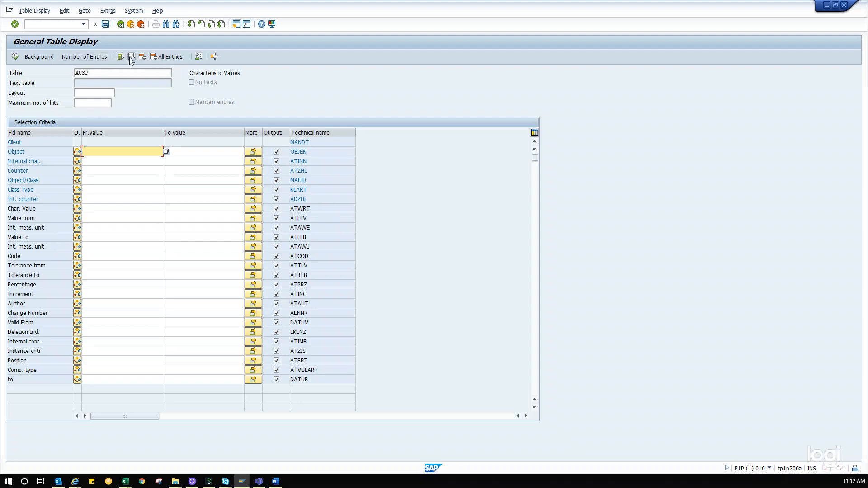
pyautogui.moveTo(131, 56)
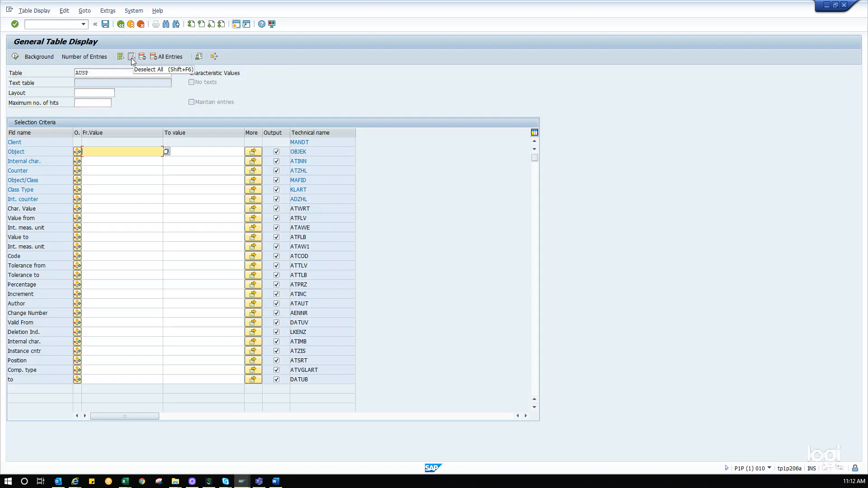
# Deselect all output fields, then mark only Object (OBJEK) for output
pyautogui.click(132, 56)
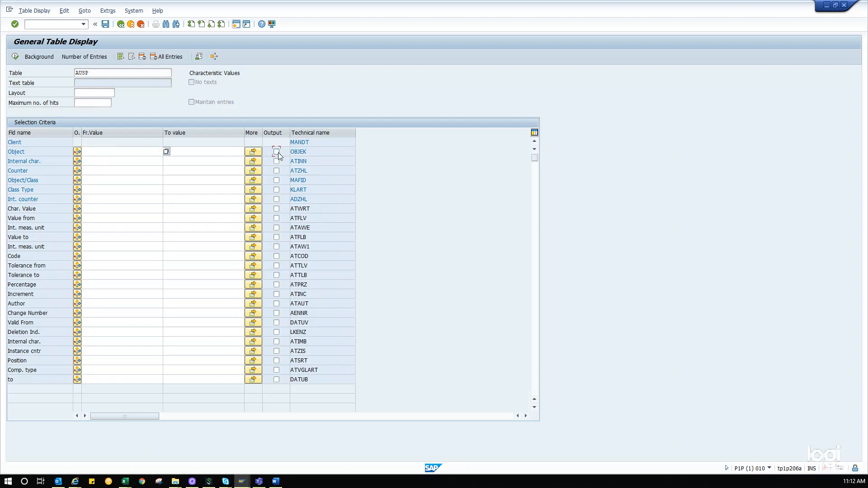
pyautogui.click(277, 151)
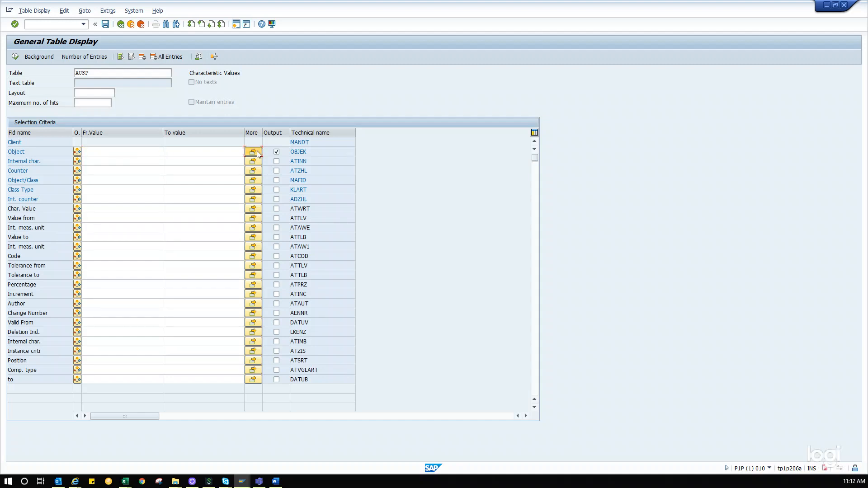
# Paste the nine zero-padded material numbers as multiple Object selection values
pyautogui.click(253, 152)
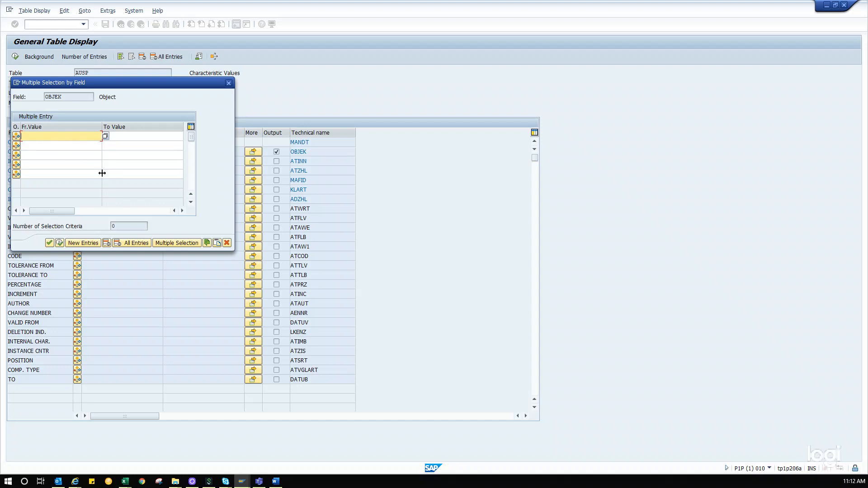
pyautogui.moveTo(97, 165)
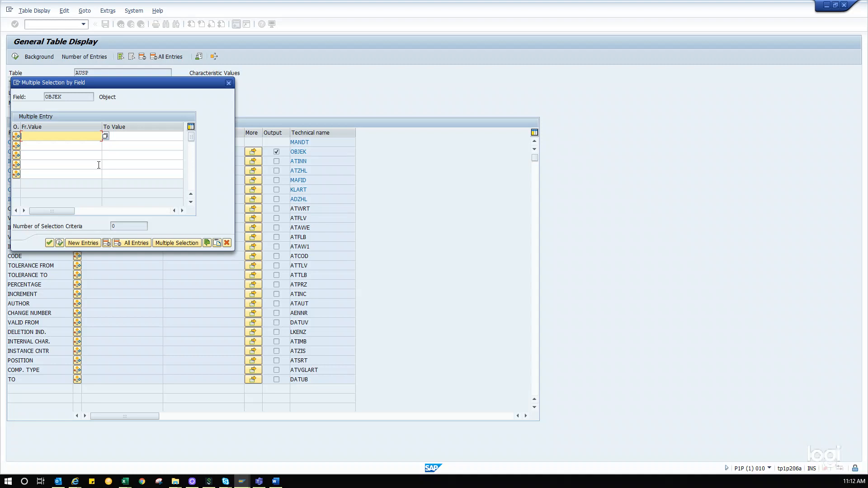
pyautogui.moveTo(216, 242)
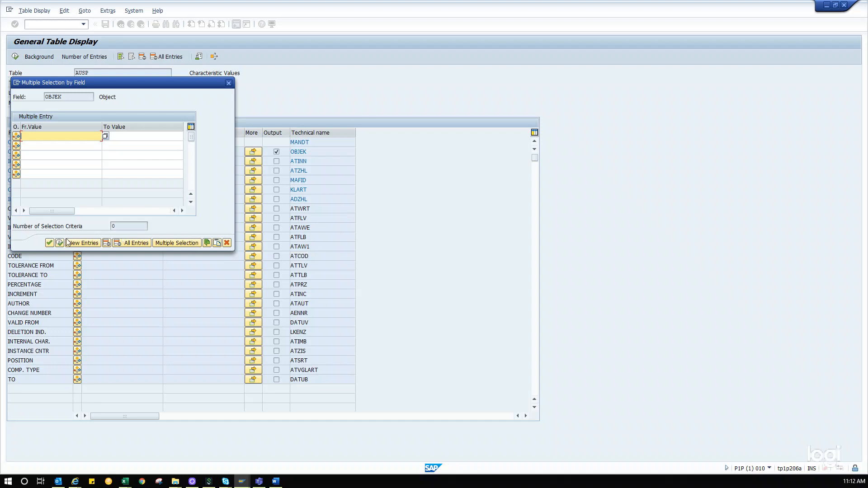
pyautogui.moveTo(216, 243)
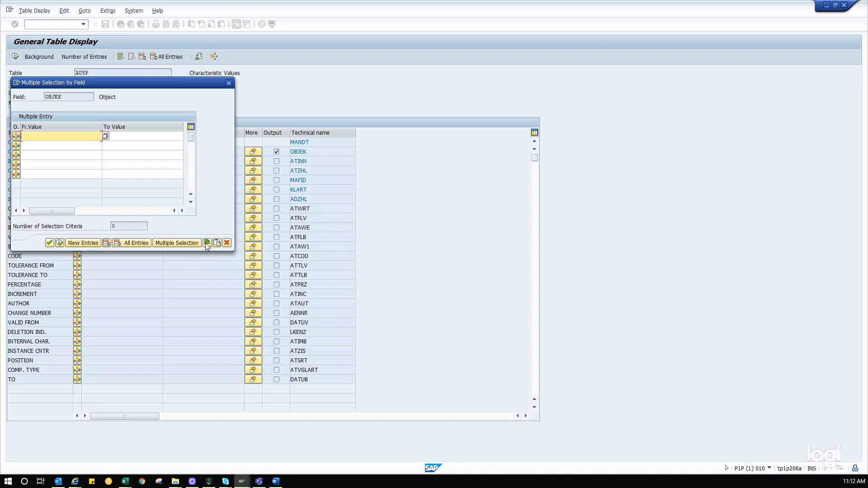
pyautogui.moveTo(217, 243)
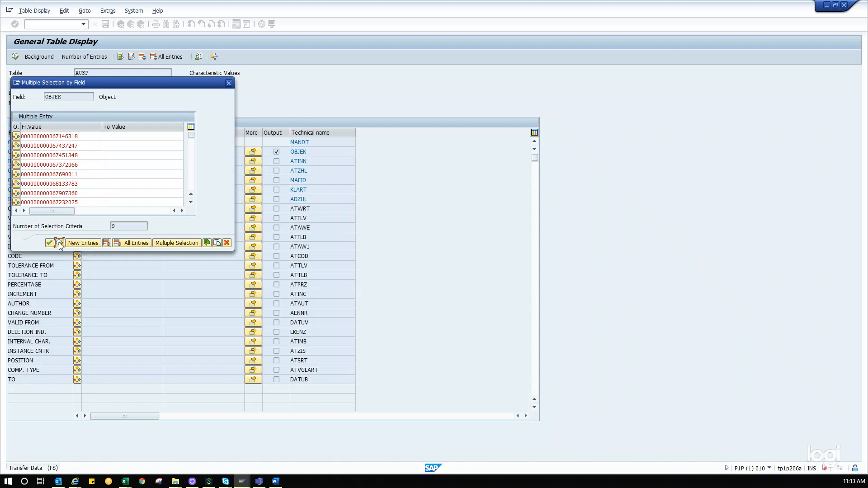
pyautogui.click(49, 242)
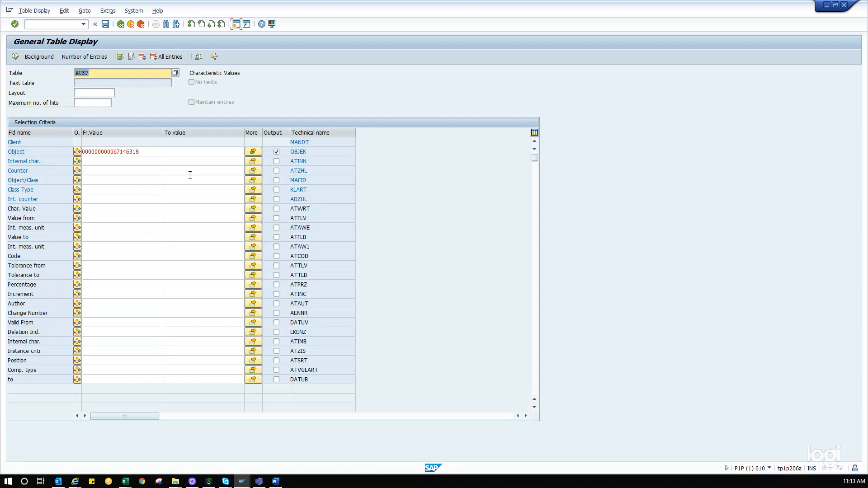
pyautogui.moveTo(294, 180)
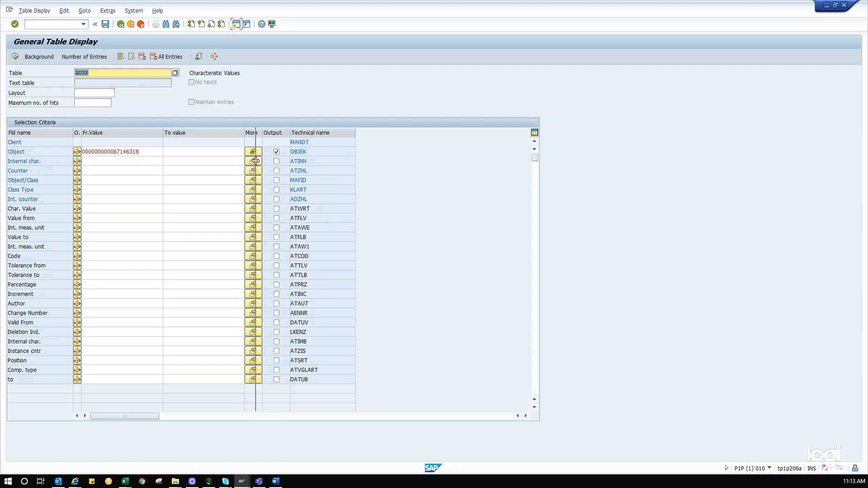
# Filter Internal char. to OTC via multiple selection
pyautogui.click(254, 160)
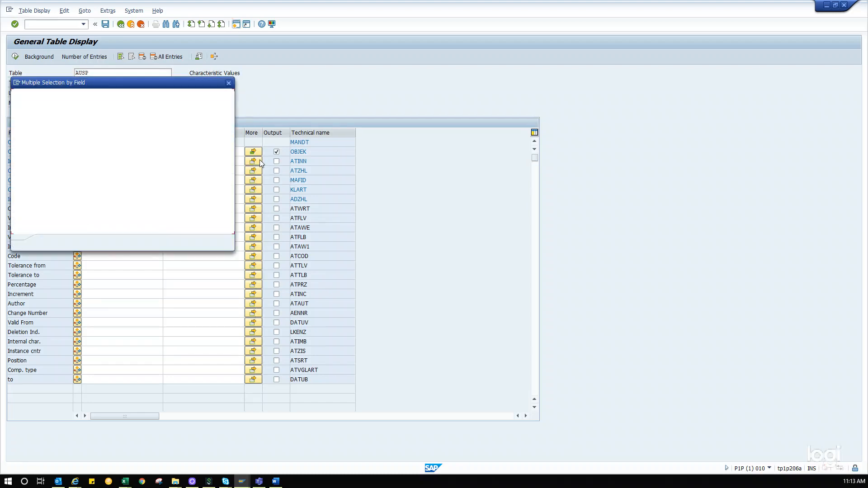
pyautogui.click(253, 161)
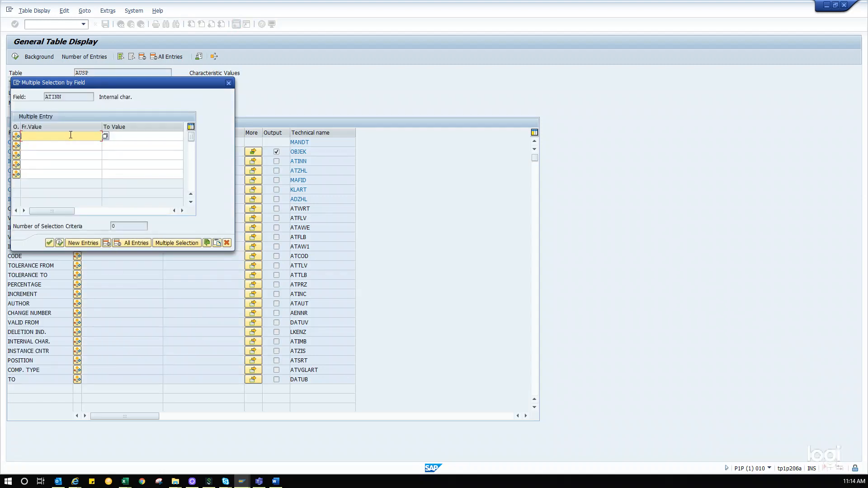
pyautogui.write('OTC')
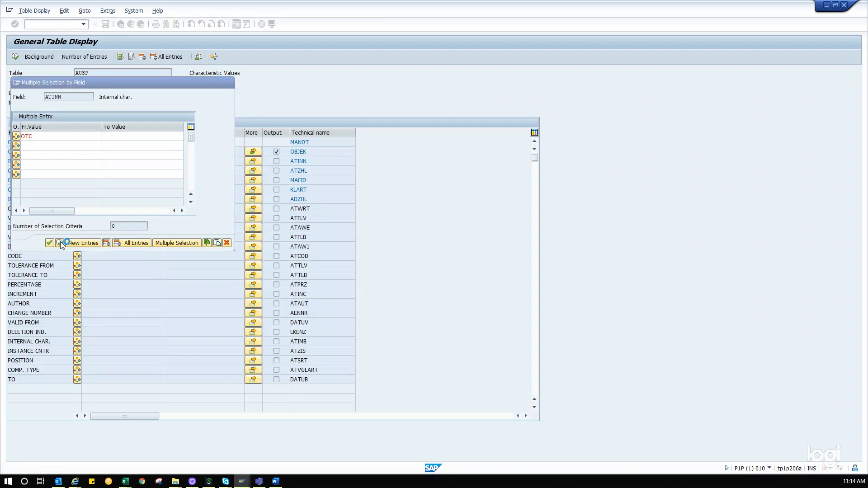
pyautogui.click(48, 242)
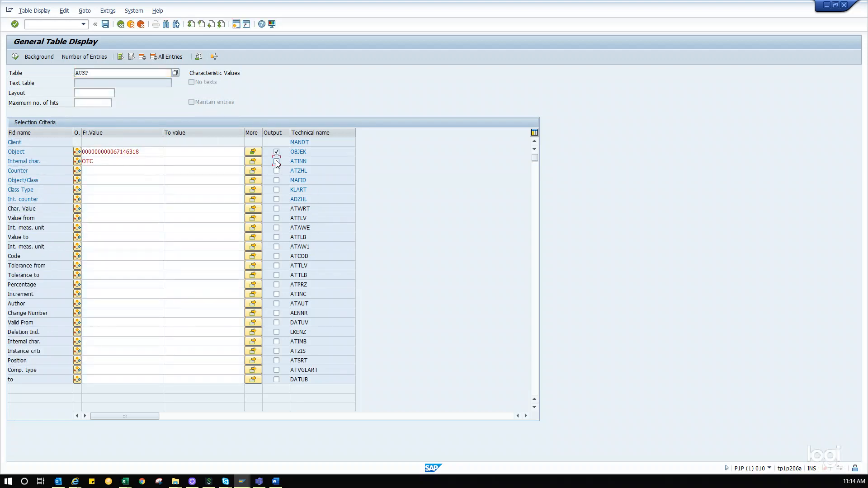
# Mark Internal char. and Char. Value for output
pyautogui.click(277, 161)
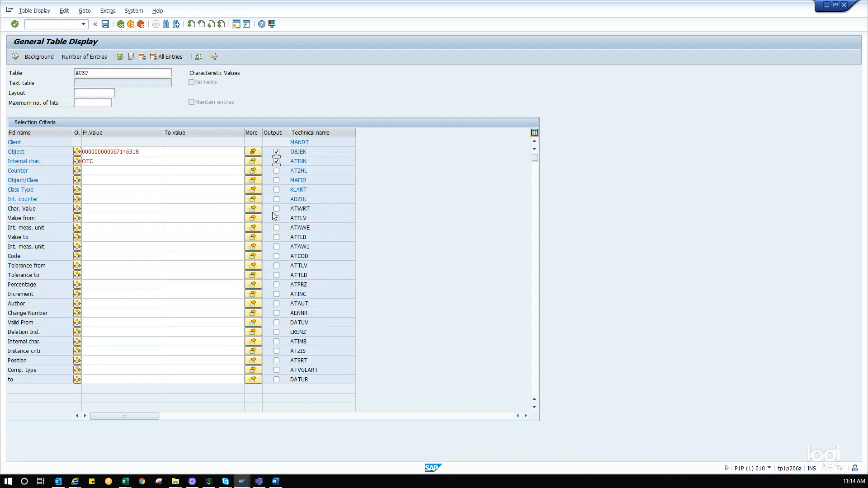
pyautogui.click(277, 209)
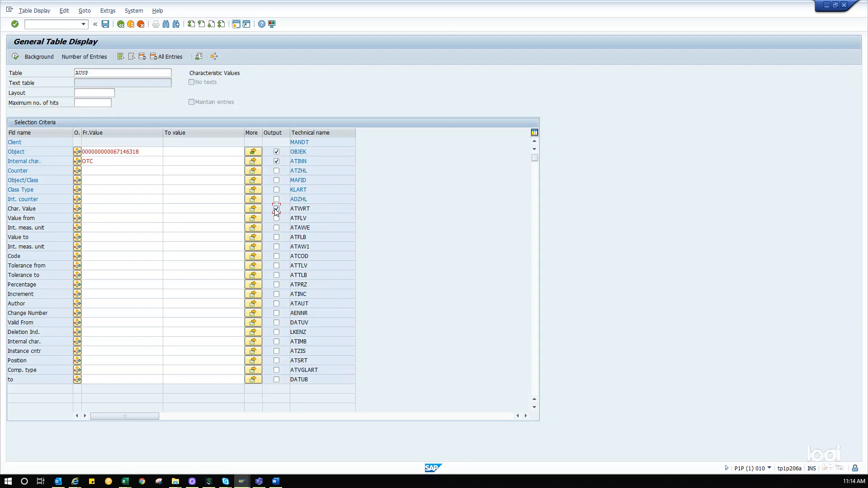
pyautogui.click(276, 209)
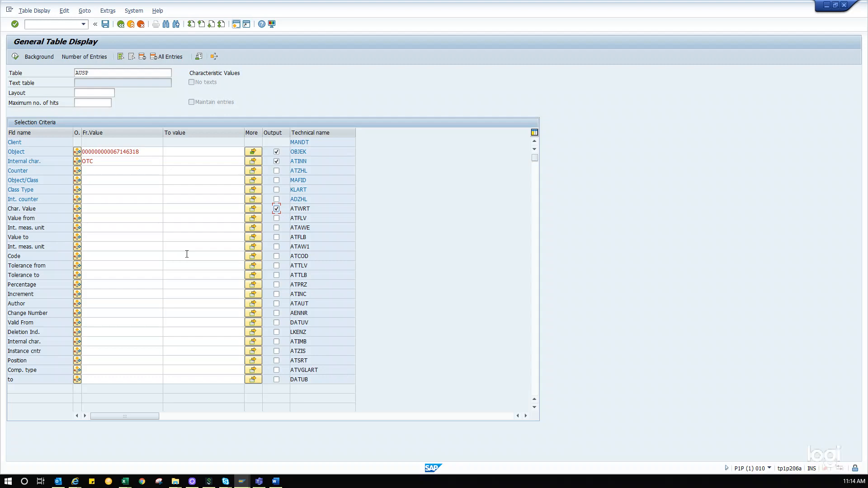
pyautogui.moveTo(15, 56)
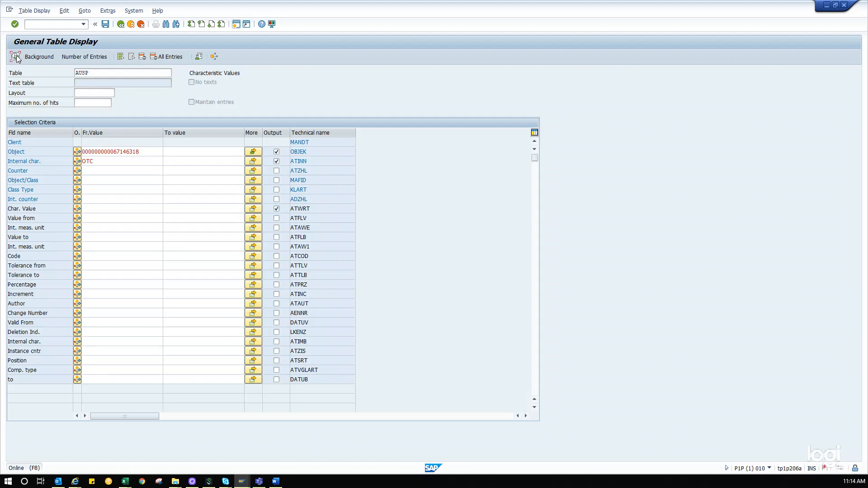
# Execute the AUSP query and select the first object's Y value among the seven hits
pyautogui.click(15, 56)
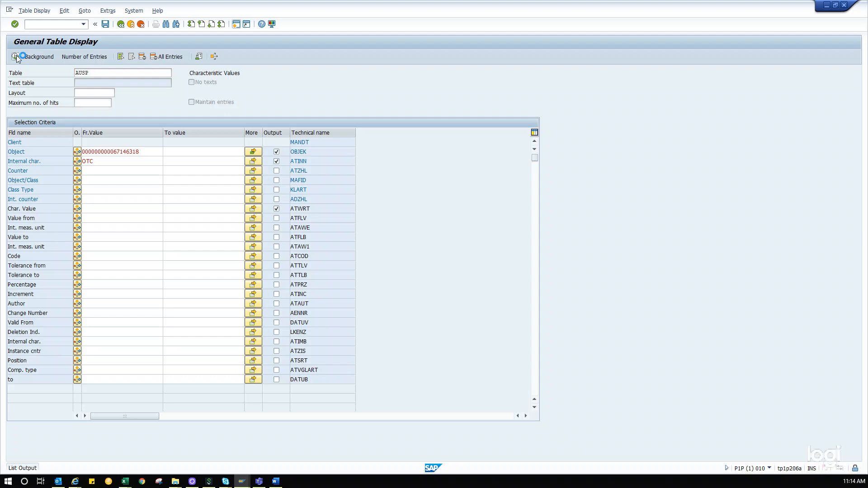
pyautogui.click(15, 56)
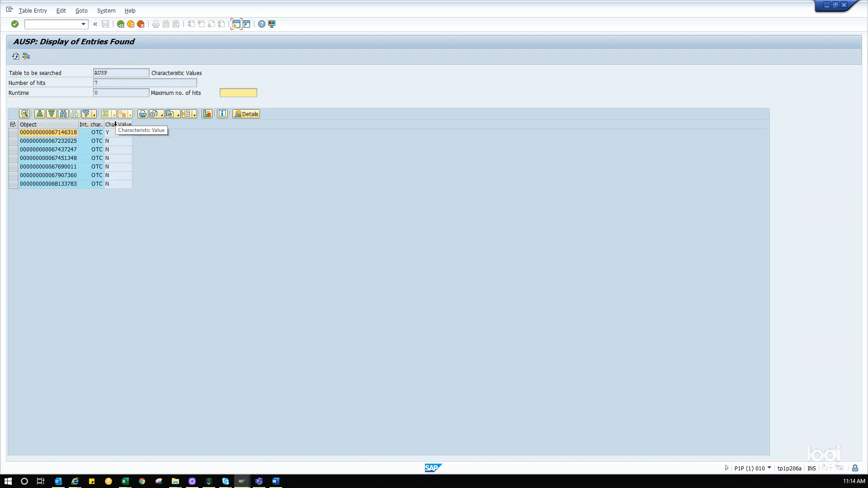
pyautogui.moveTo(126, 135)
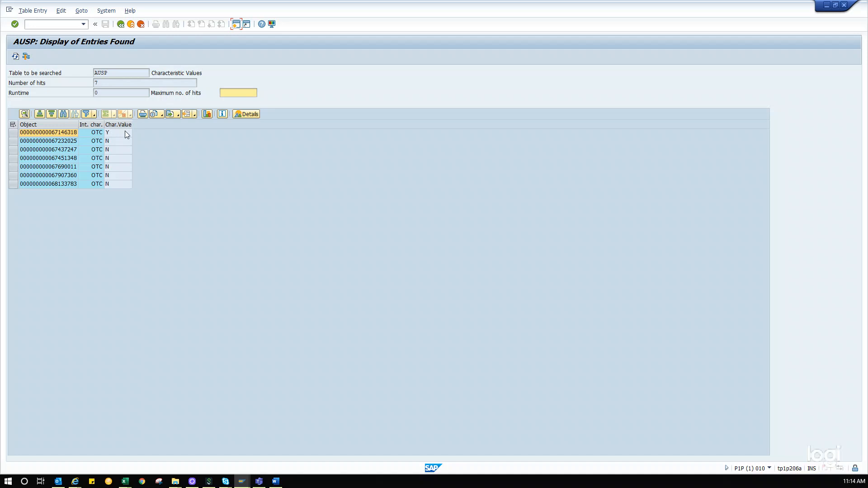
pyautogui.click(118, 132)
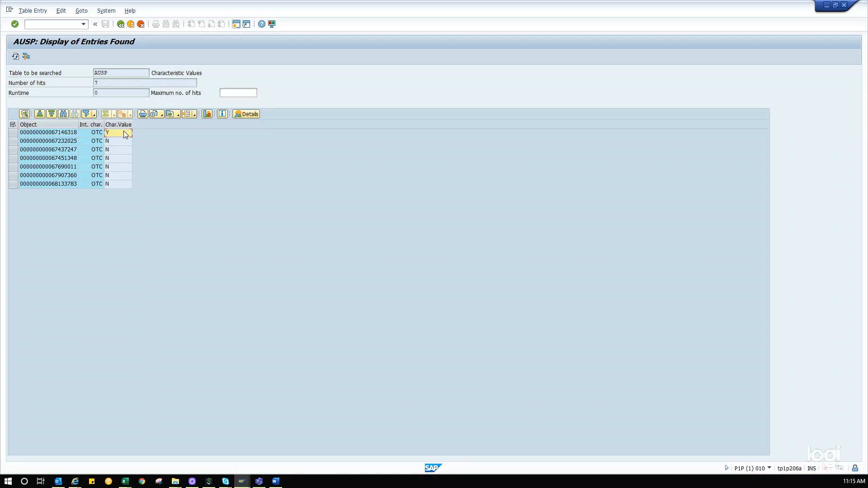
pyautogui.moveTo(119, 183)
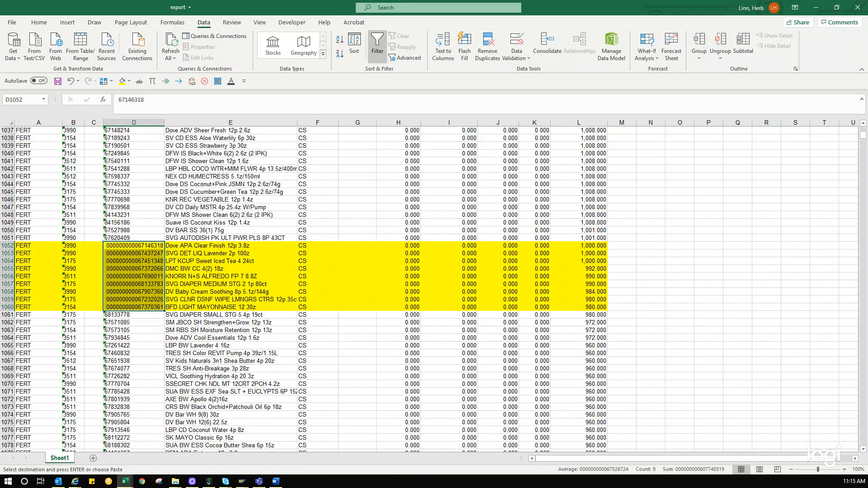
pyautogui.click(230, 268)
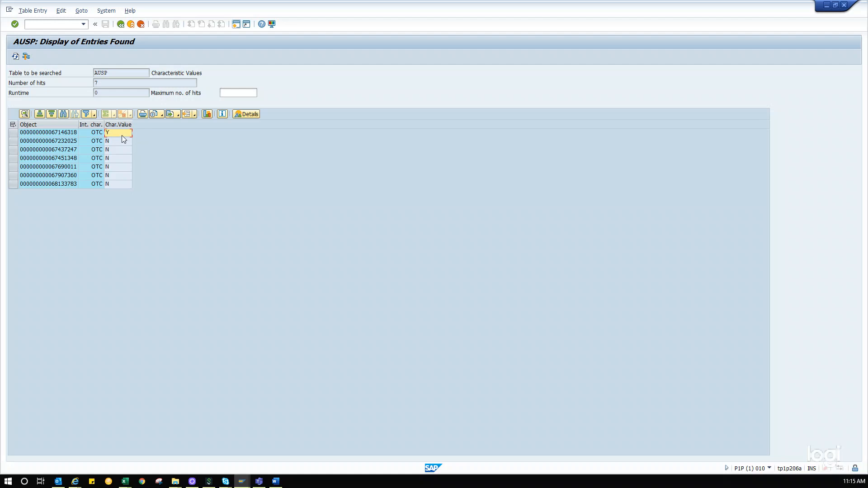
pyautogui.moveTo(150, 153)
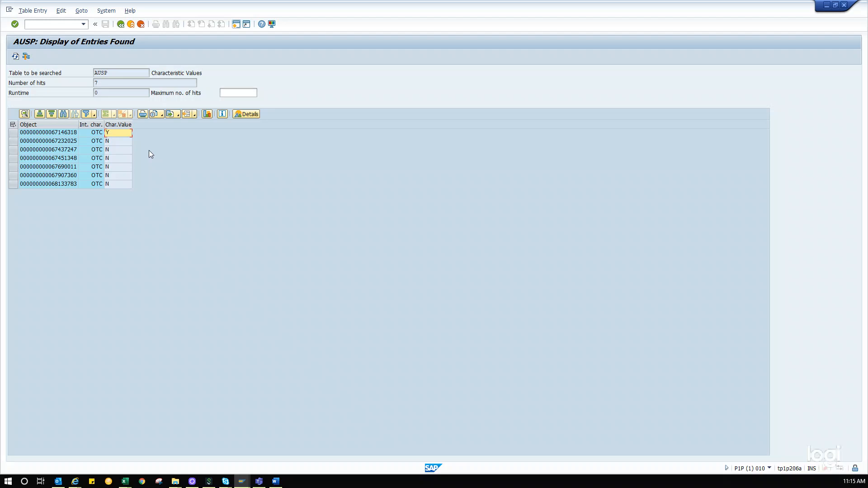
pyautogui.moveTo(161, 164)
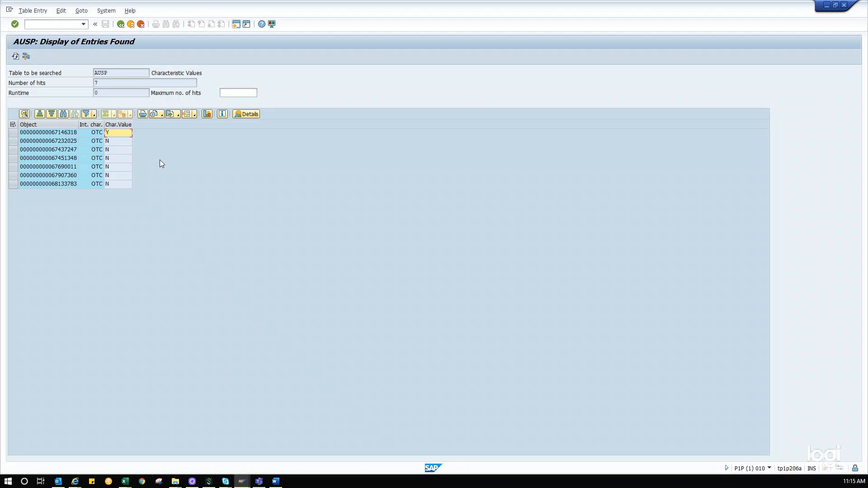
pyautogui.moveTo(186, 139)
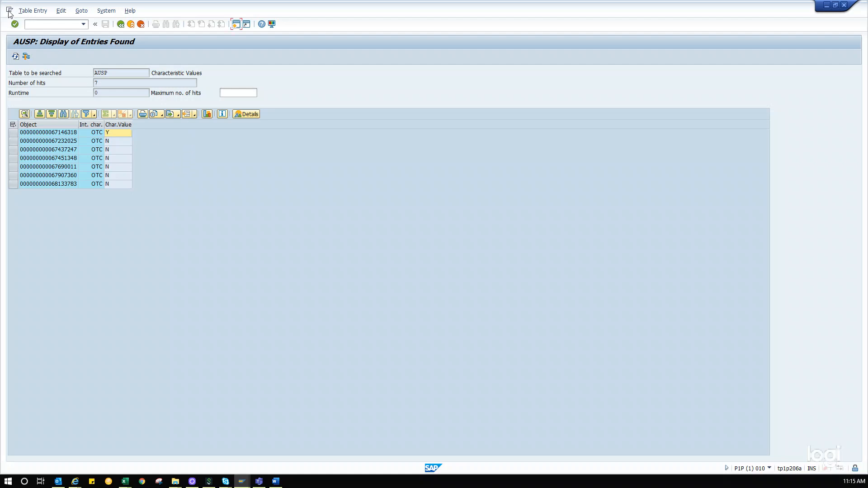
pyautogui.click(9, 10)
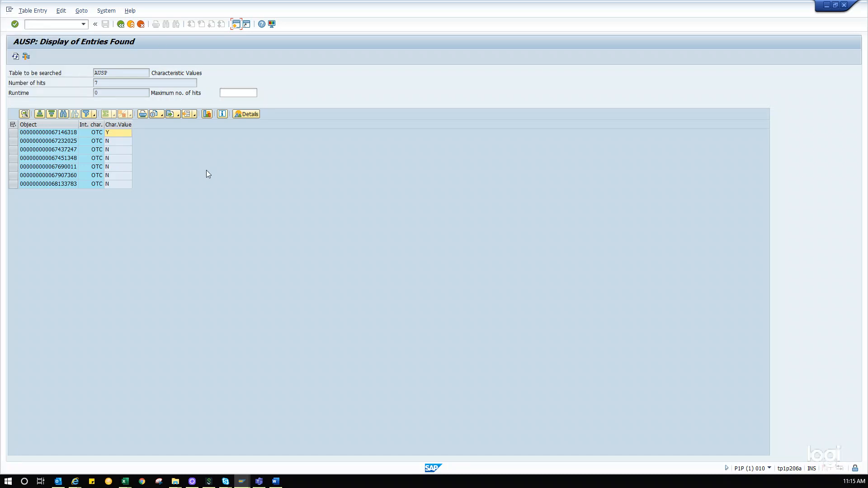
pyautogui.moveTo(178, 113)
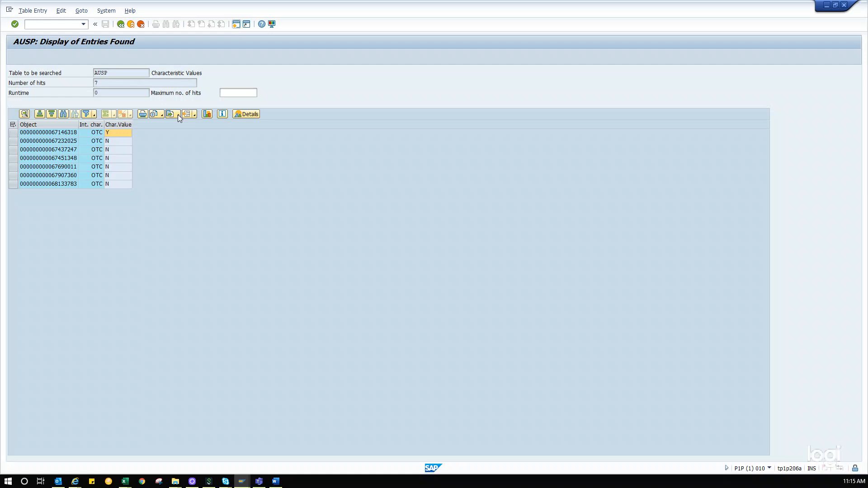
# Start a Spreadsheet export of the AUSP results, targeting the Desktop folder for the file
pyautogui.click(171, 113)
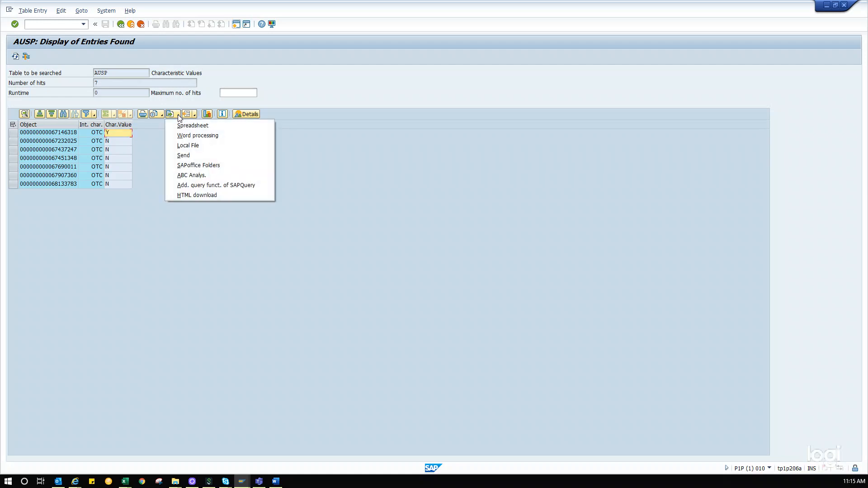
pyautogui.moveTo(192, 125)
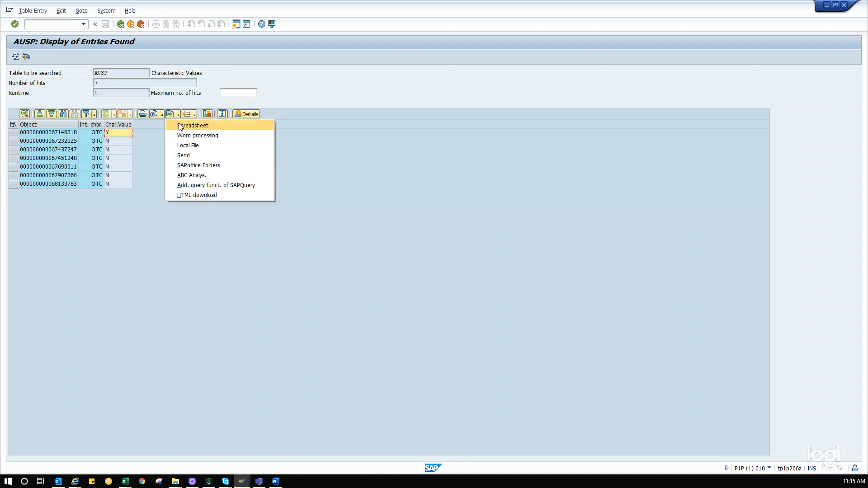
pyautogui.click(170, 114)
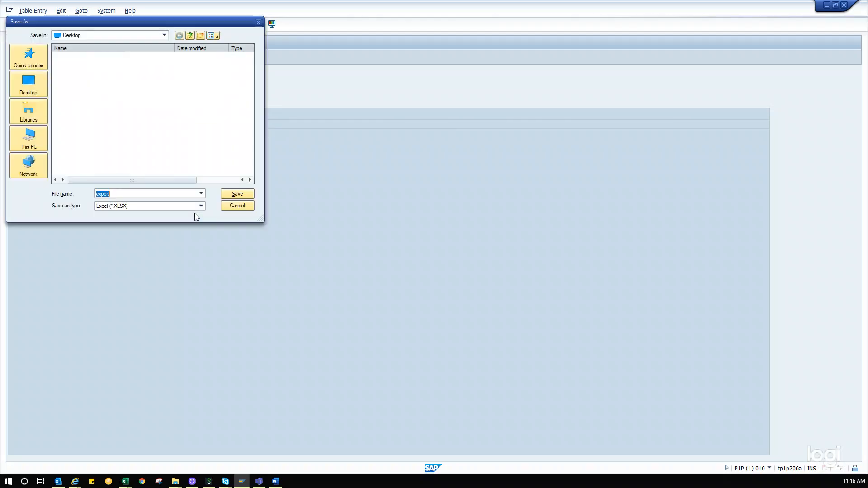
pyautogui.click(28, 85)
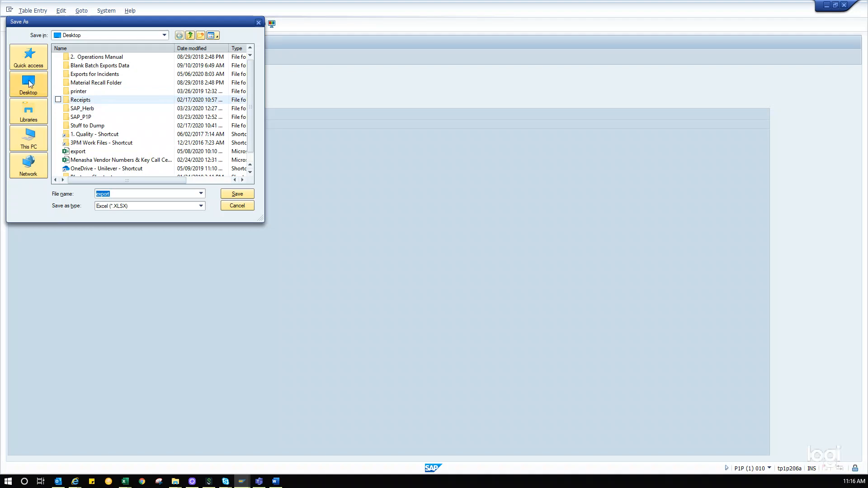
pyautogui.moveTo(28, 83)
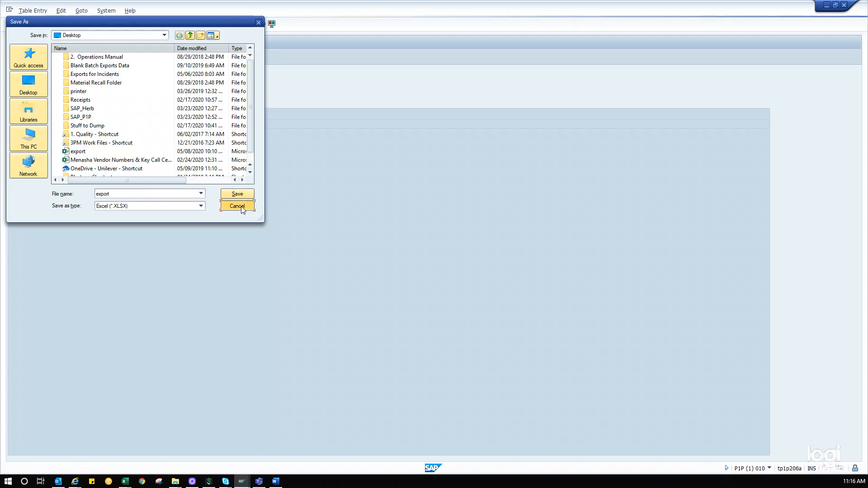
# Cancel the Save As dialog, returning to the seven-entry AUSP results list
pyautogui.click(237, 206)
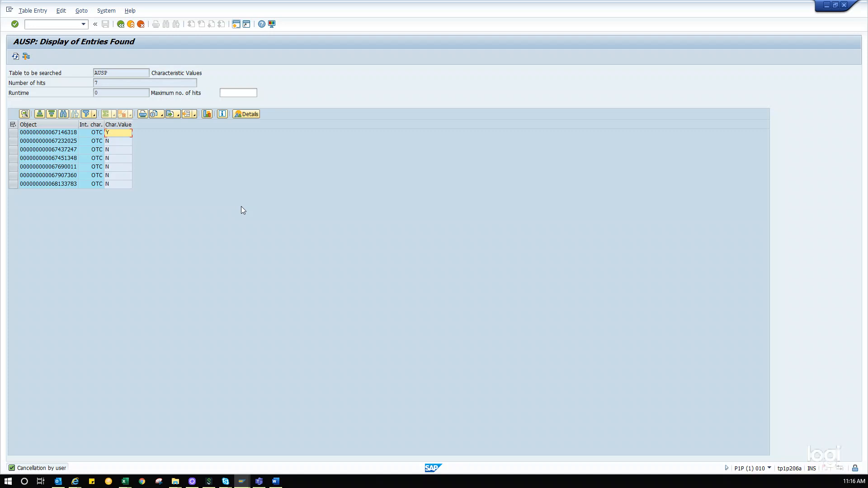
pyautogui.moveTo(231, 308)
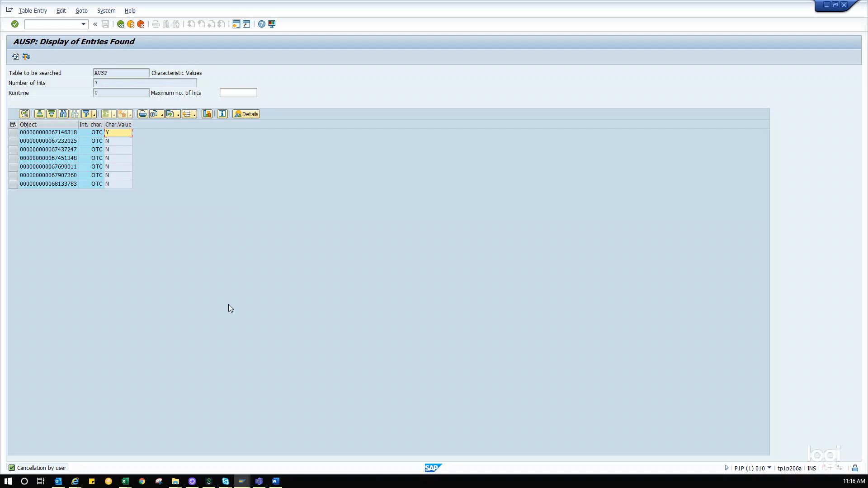